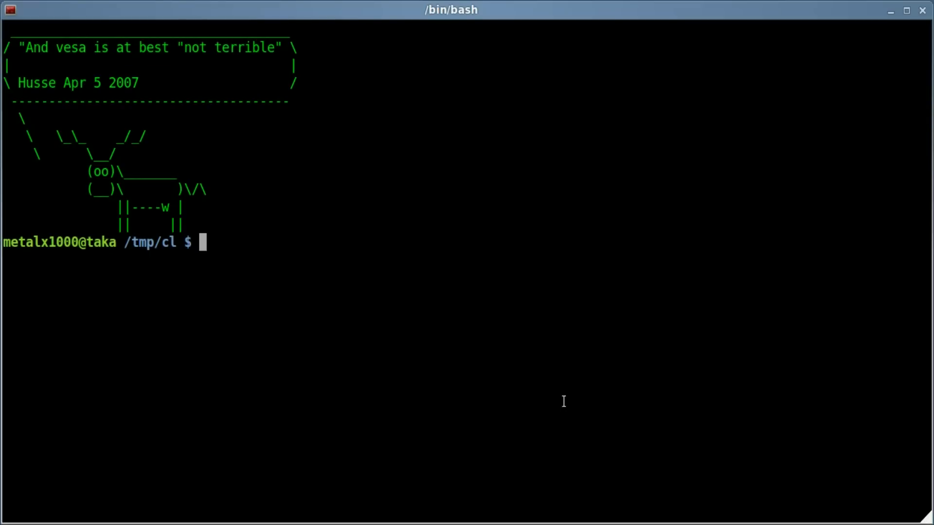
- Run 'ping google.com' and interrupt it with Ctrl+C after 18 replies, showing 0% packet loss
type("ping")
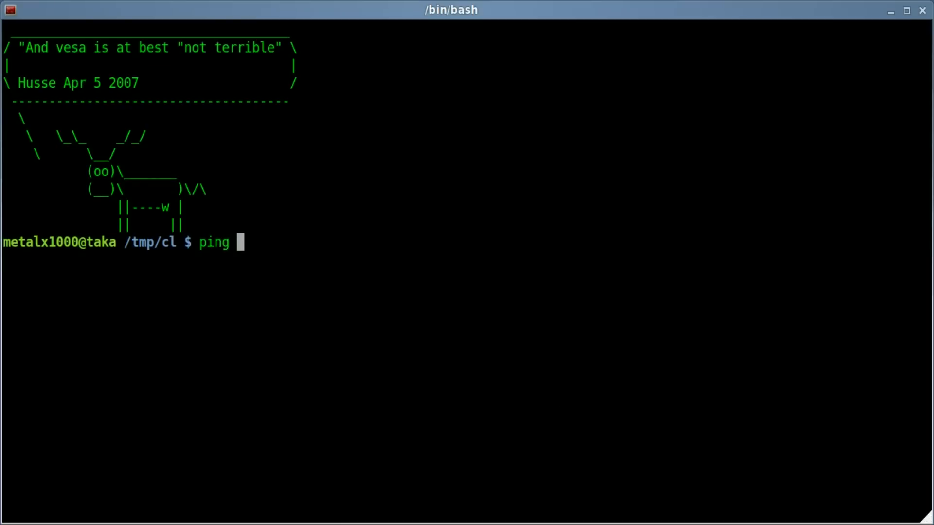
type("google.com")
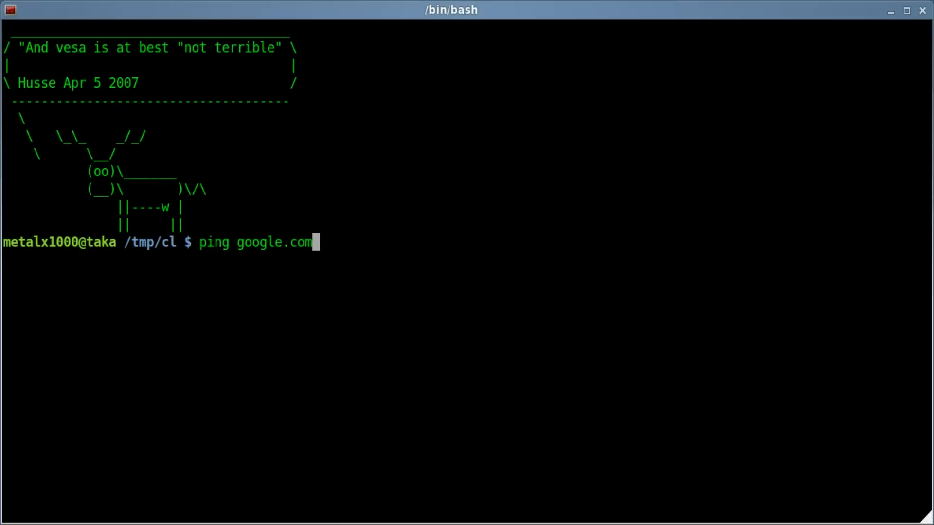
key("Return")
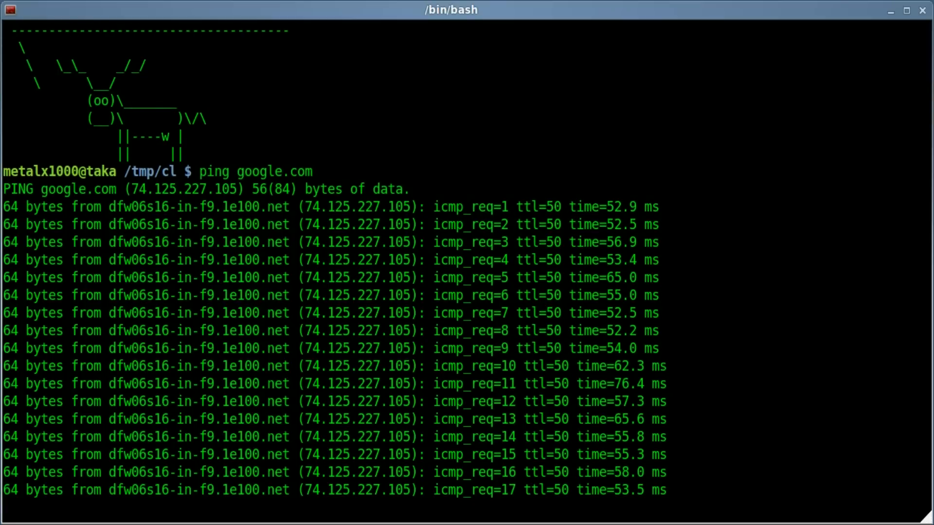
key("ctrl+c")
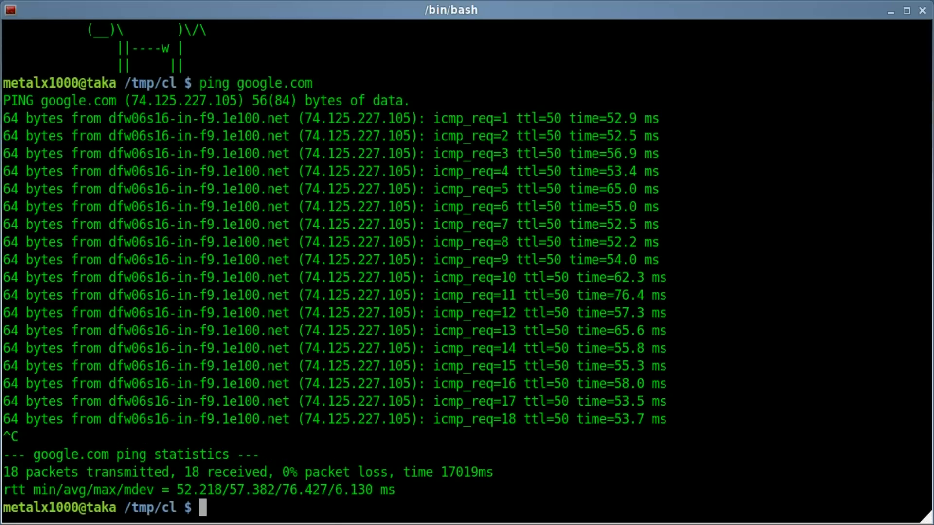
- Run 'timeout 5s ping google.com' so it ends after five replies, then begin composing 'find /'
type("ping google.com")
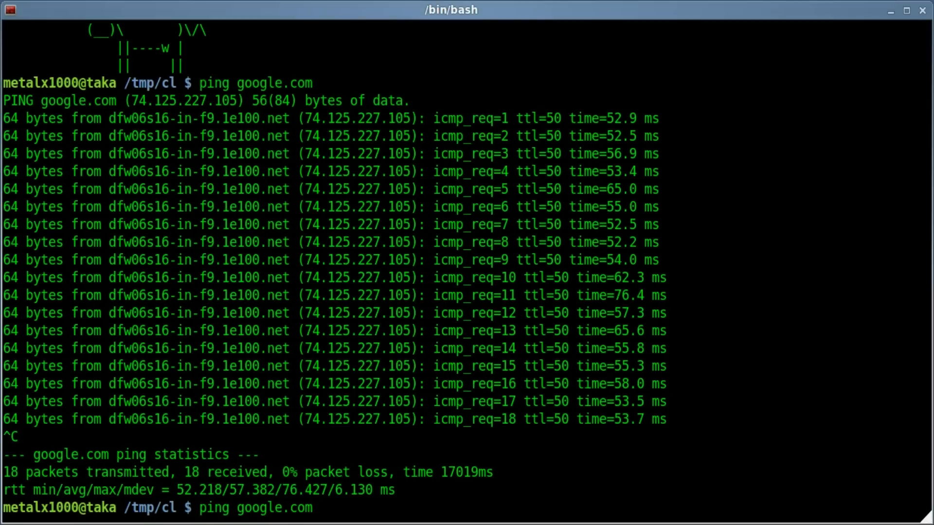
type("timeout")
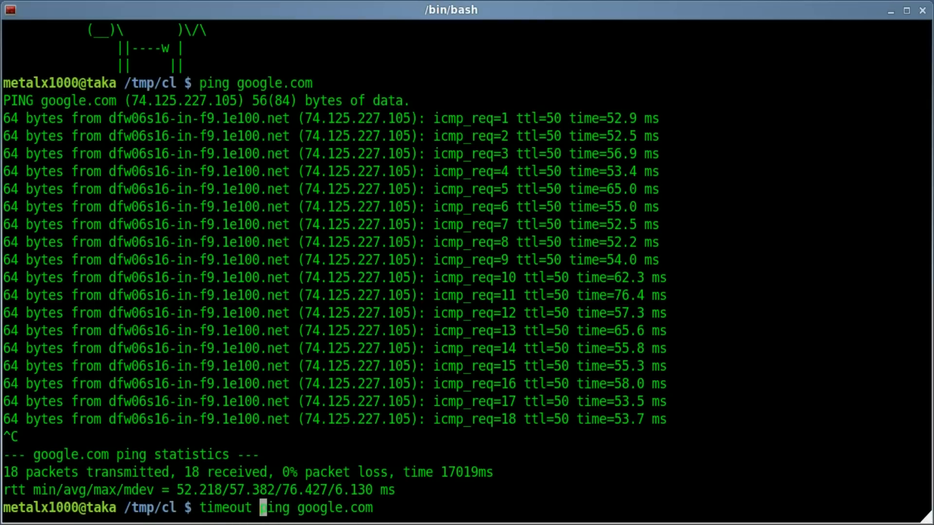
type("5s")
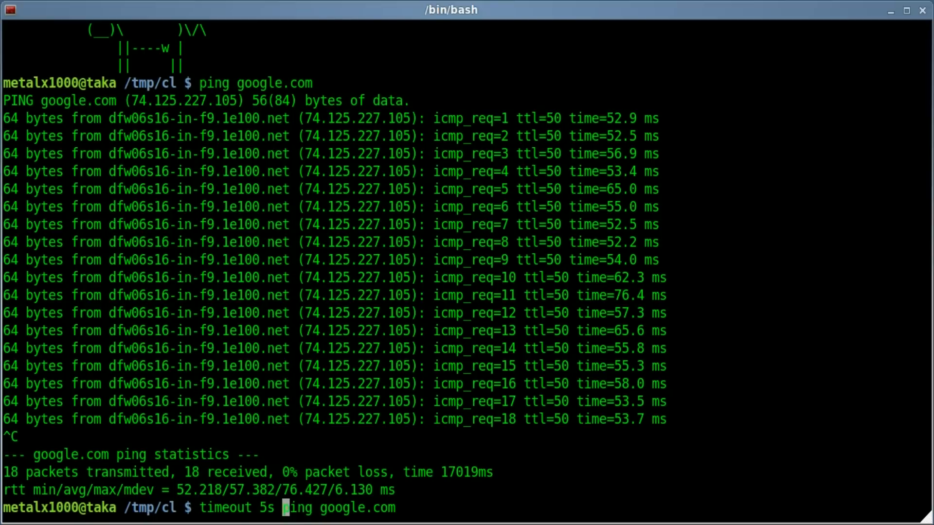
key("Return")
type("timeout 5s")
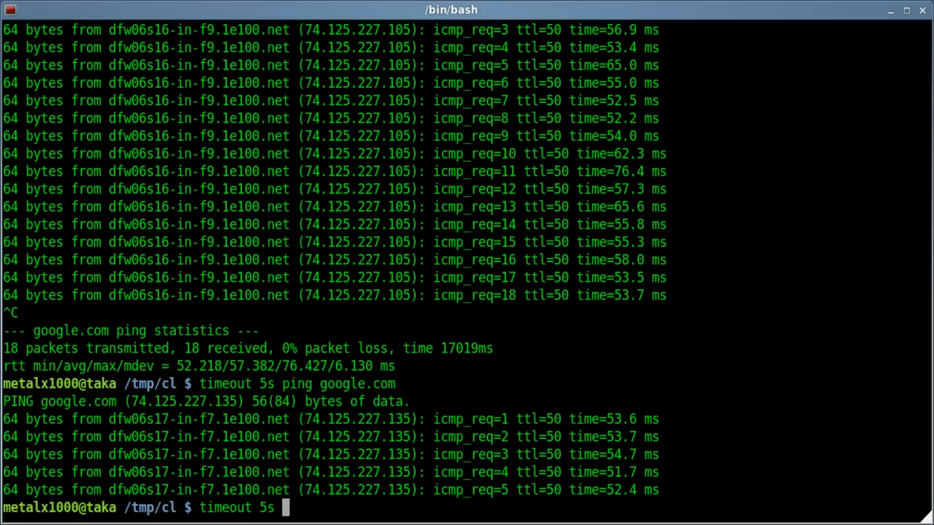
type("find /")
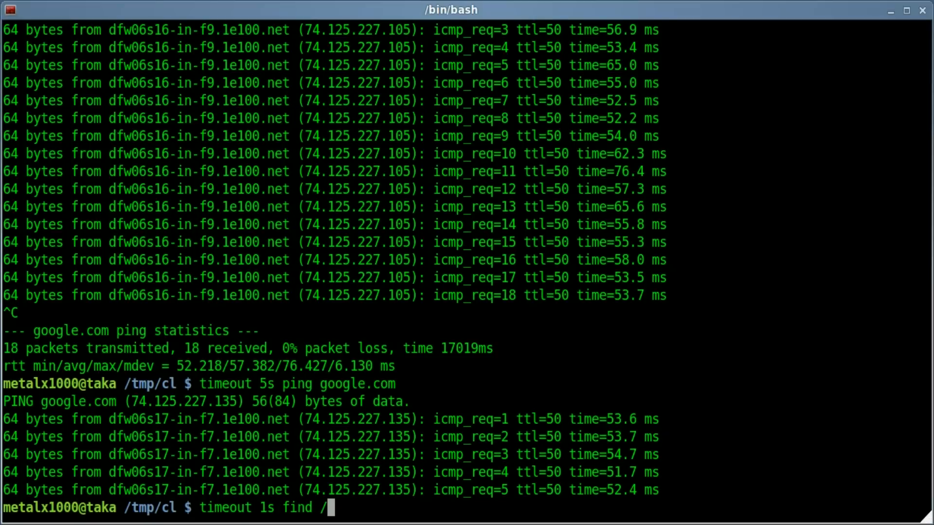
- Run 'timeout 1s find /' and then display the timeout manual page via 'man timeout'
key("Return")
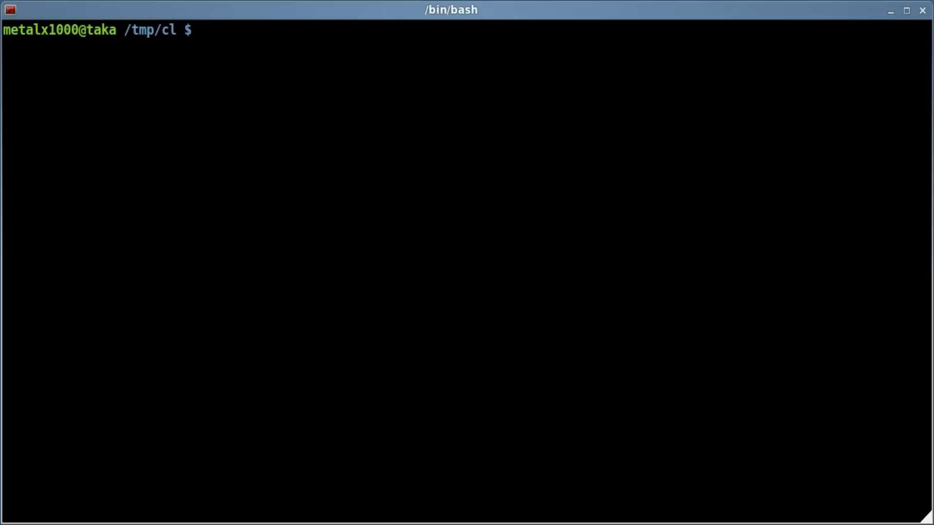
type("man timeout")
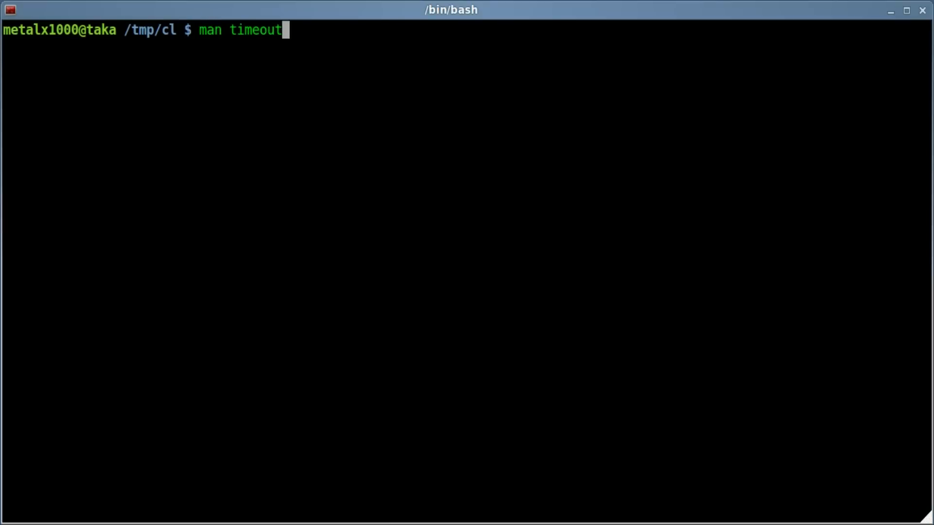
key("Return")
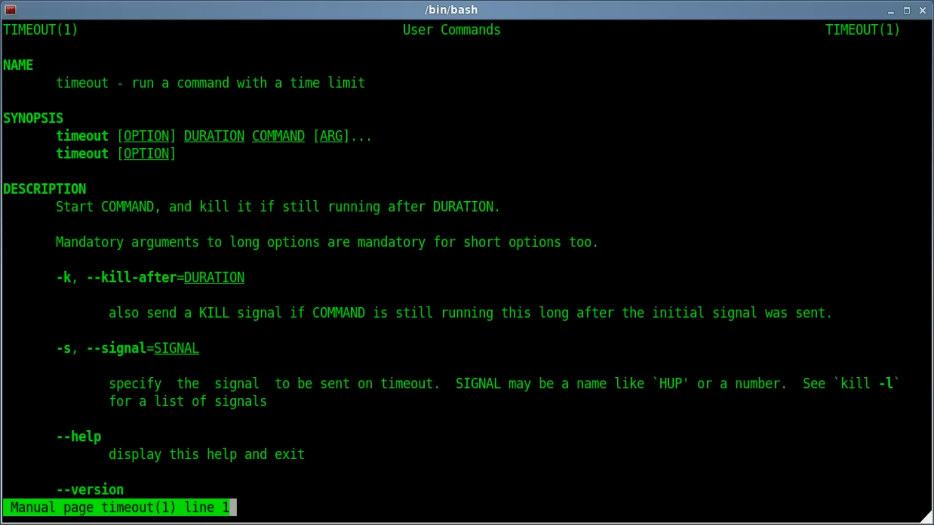